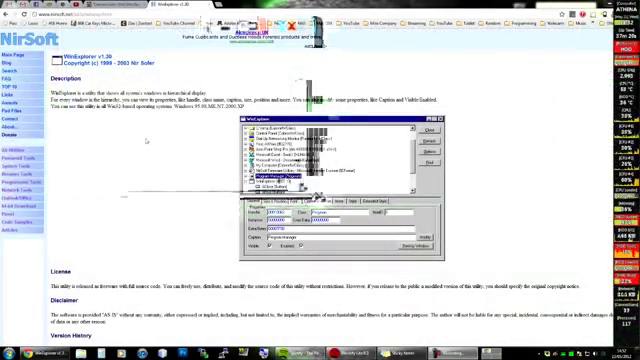
Step: Select the Notepad window captioned 'This is a test' in the WinExplorer list
{"action": "scroll", "scroll_direction": "down", "scroll_amount": 3}
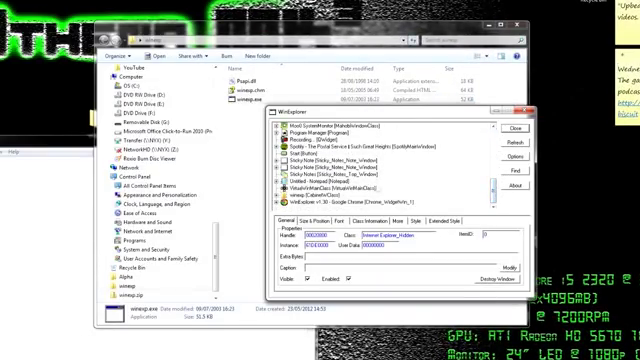
{"action": "left_click", "coordinate": [300, 220]}
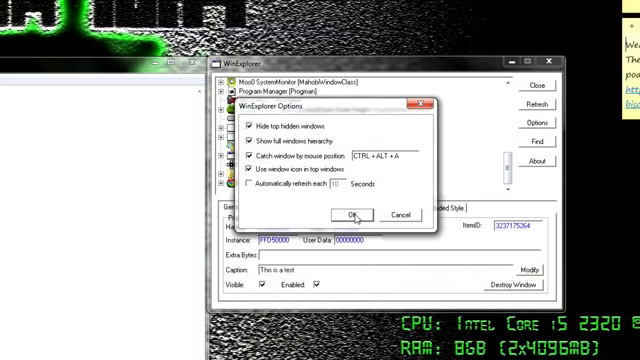
Step: Confirm the full-hierarchy, window-icon and hide-hidden-windows list options, then pick the Minecraft window
{"action": "left_click", "coordinate": [354, 215]}
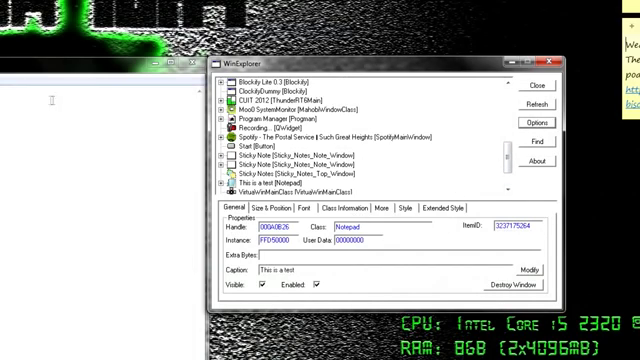
{"action": "left_click", "coordinate": [285, 109]}
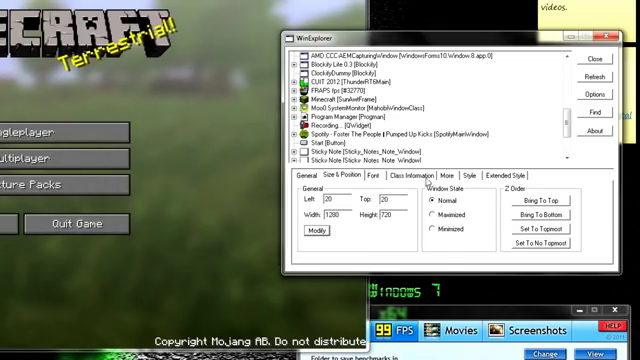
Step: Apply Minecraft's size 1280x720 at position 20, 20
{"action": "left_click", "coordinate": [469, 176]}
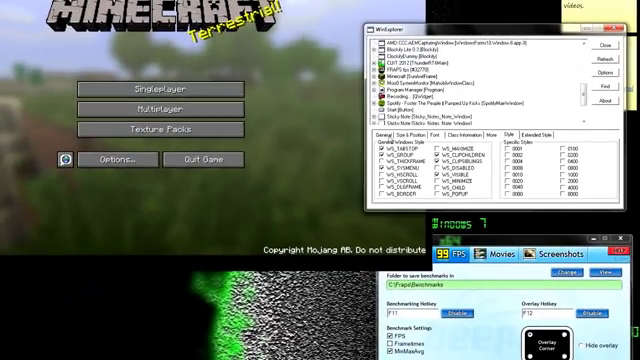
Step: Uncheck the border style on the Minecraft window's Style tab
{"action": "left_click", "coordinate": [400, 143]}
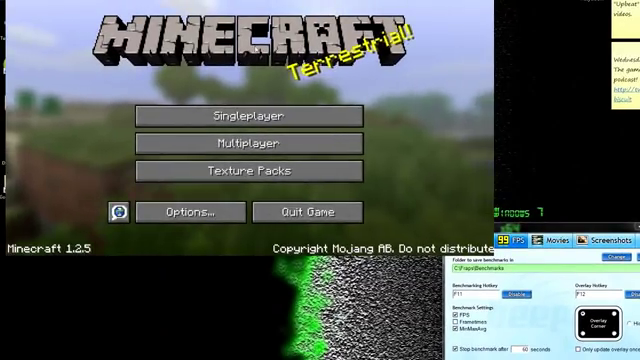
{"action": "left_click", "coordinate": [198, 212]}
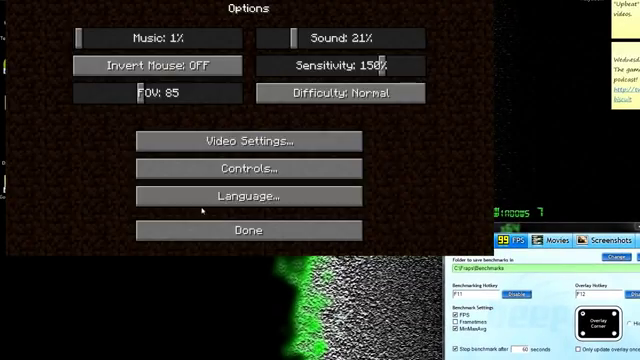
{"action": "left_click", "coordinate": [252, 138]}
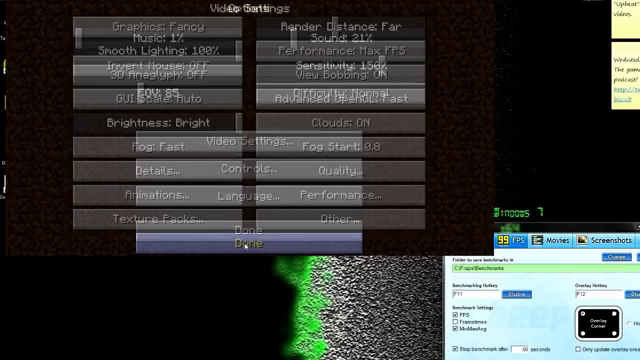
{"action": "left_click", "coordinate": [238, 242]}
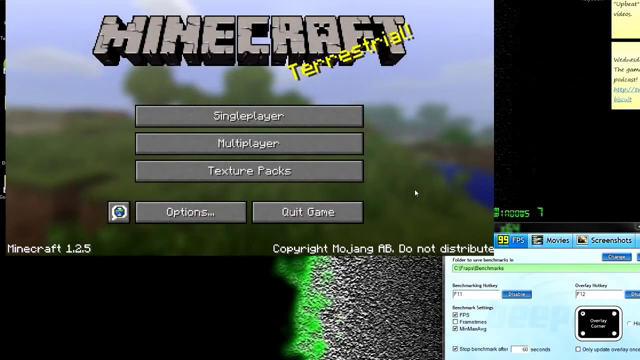